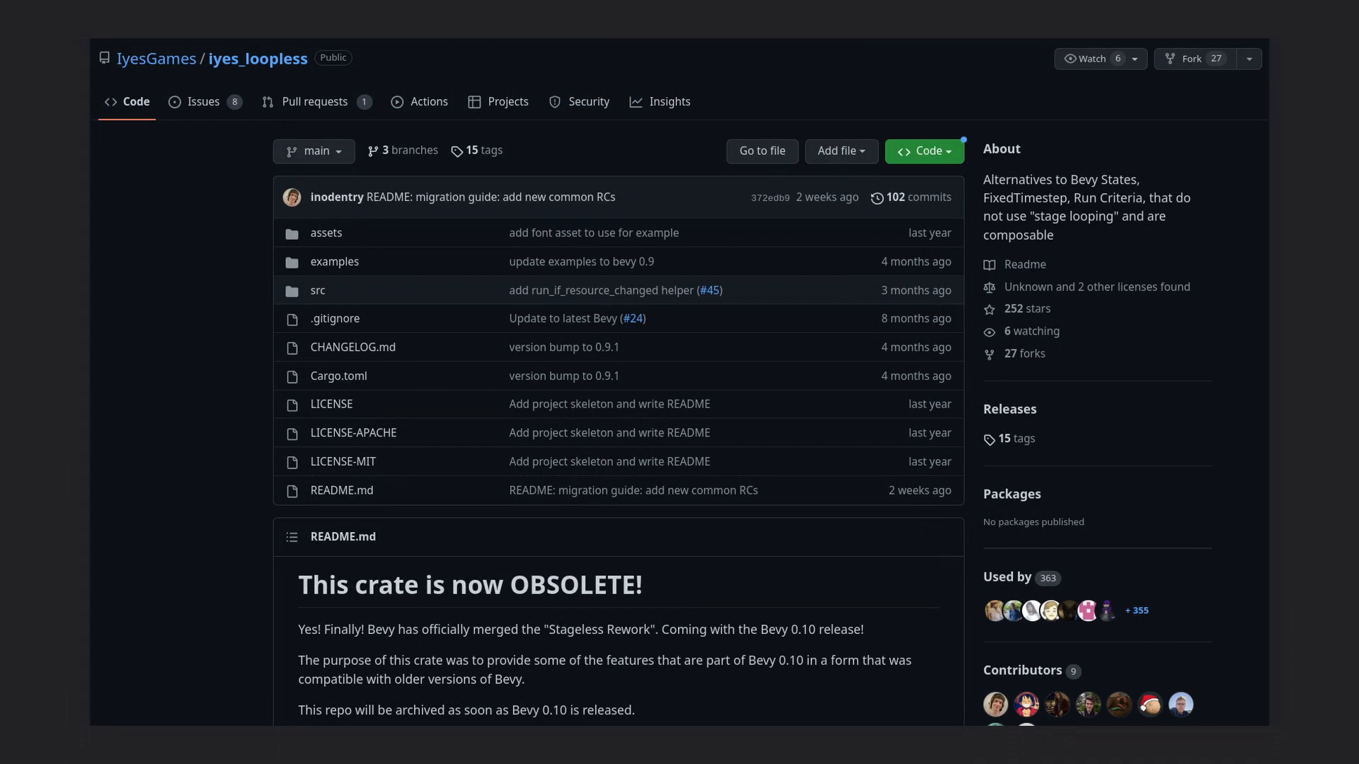
pyautogui.scroll(-3)
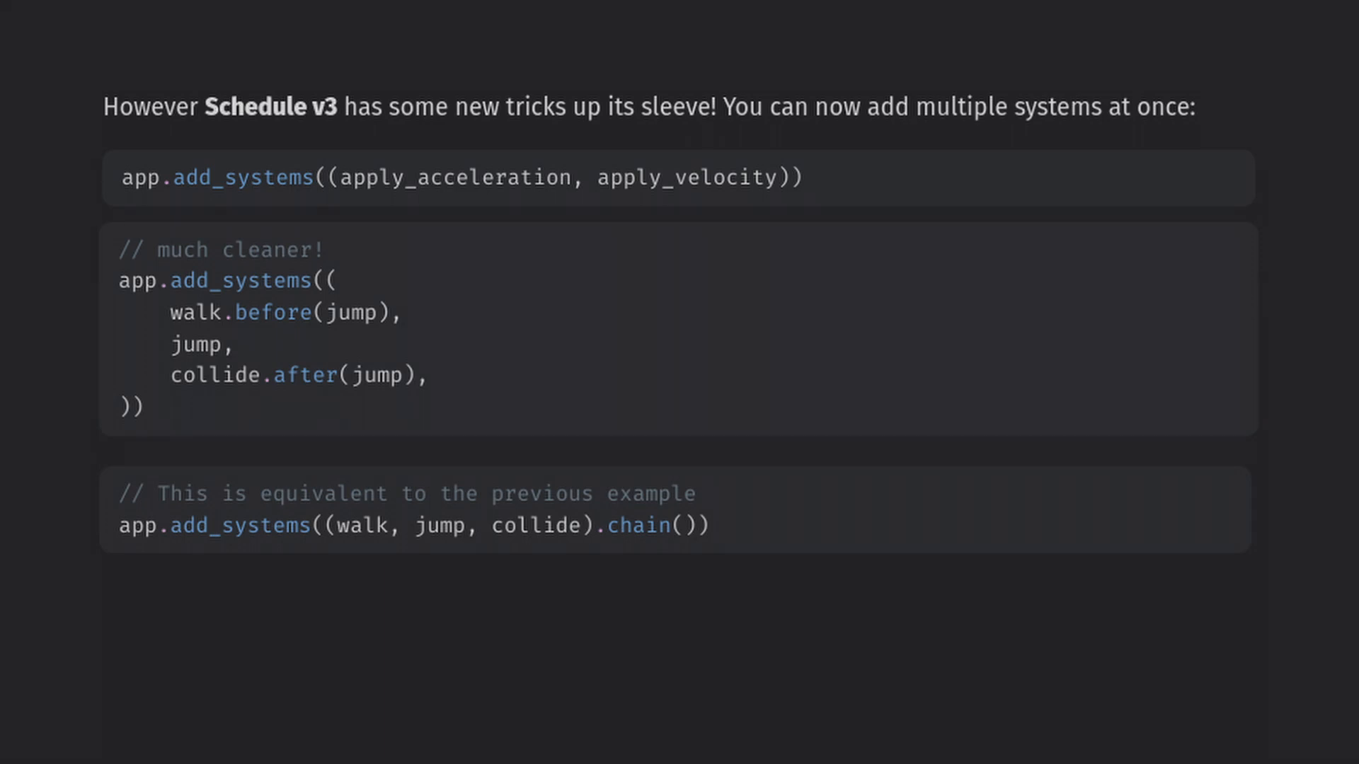
pyautogui.scroll(-3)
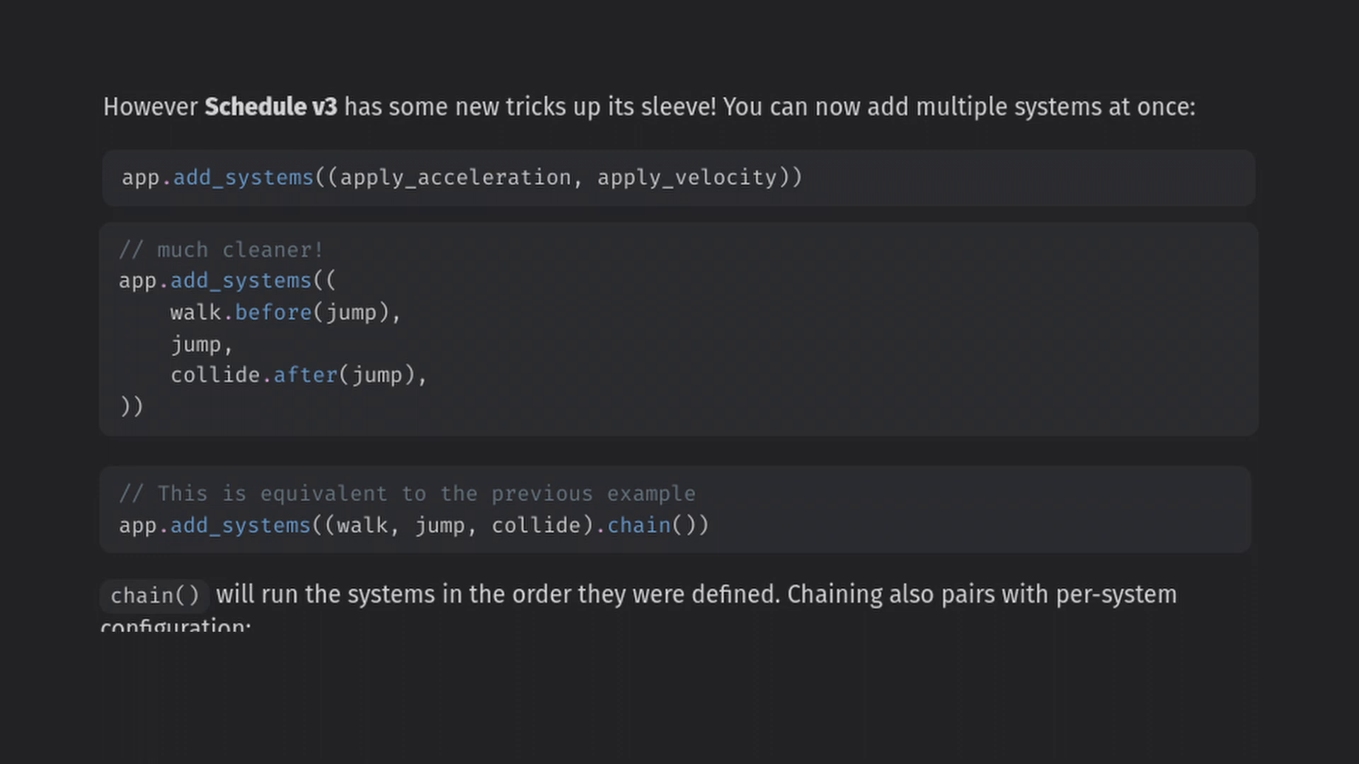
pyautogui.scroll(-3)
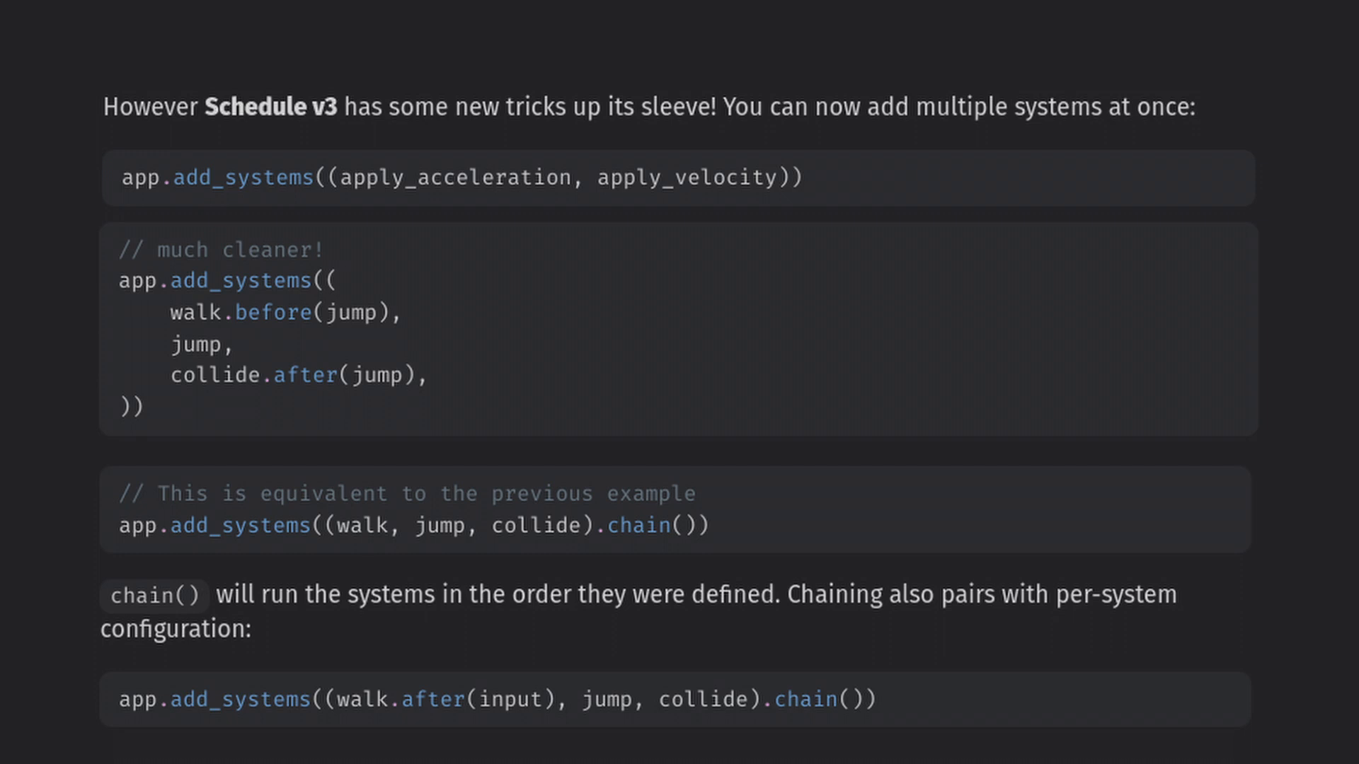
pyautogui.scroll(-3)
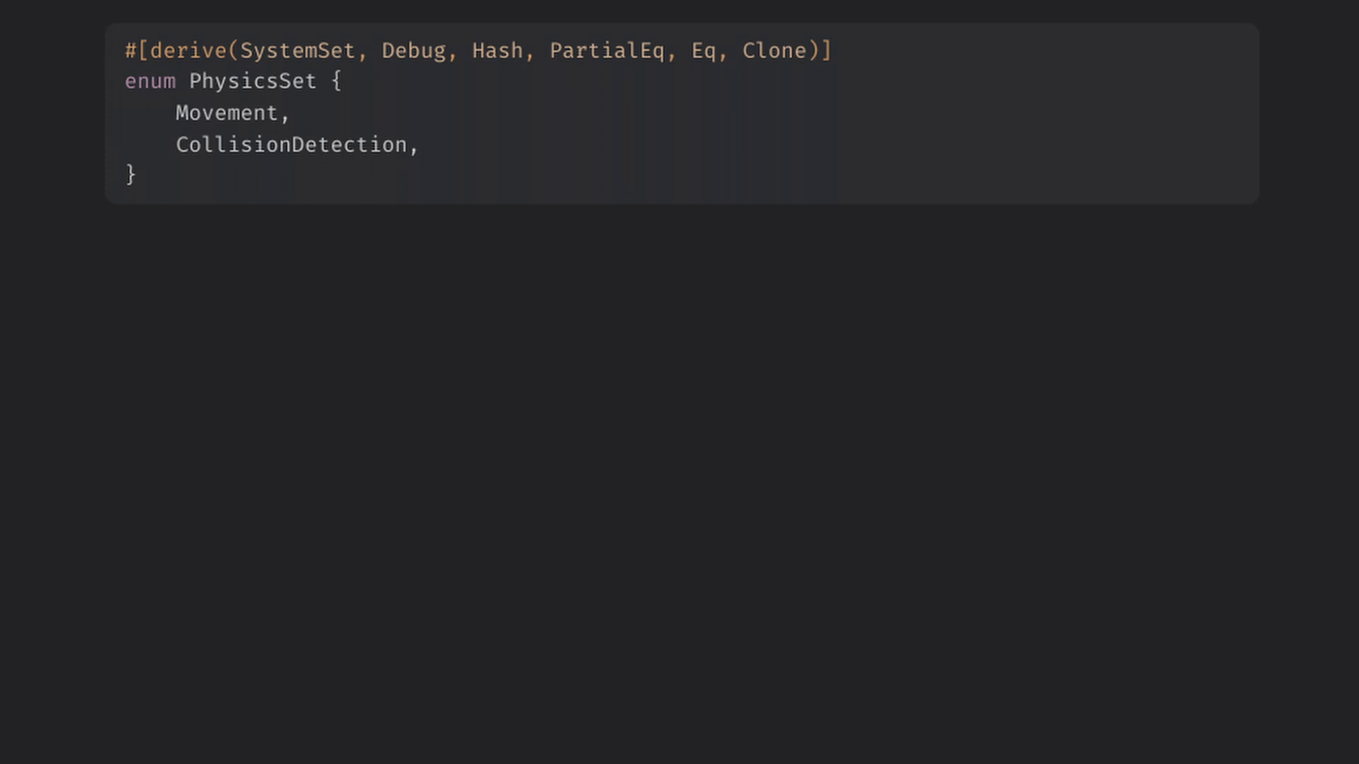
pyautogui.write('app.add_system(gravity.in_set(PhysicsSet::Movement))')
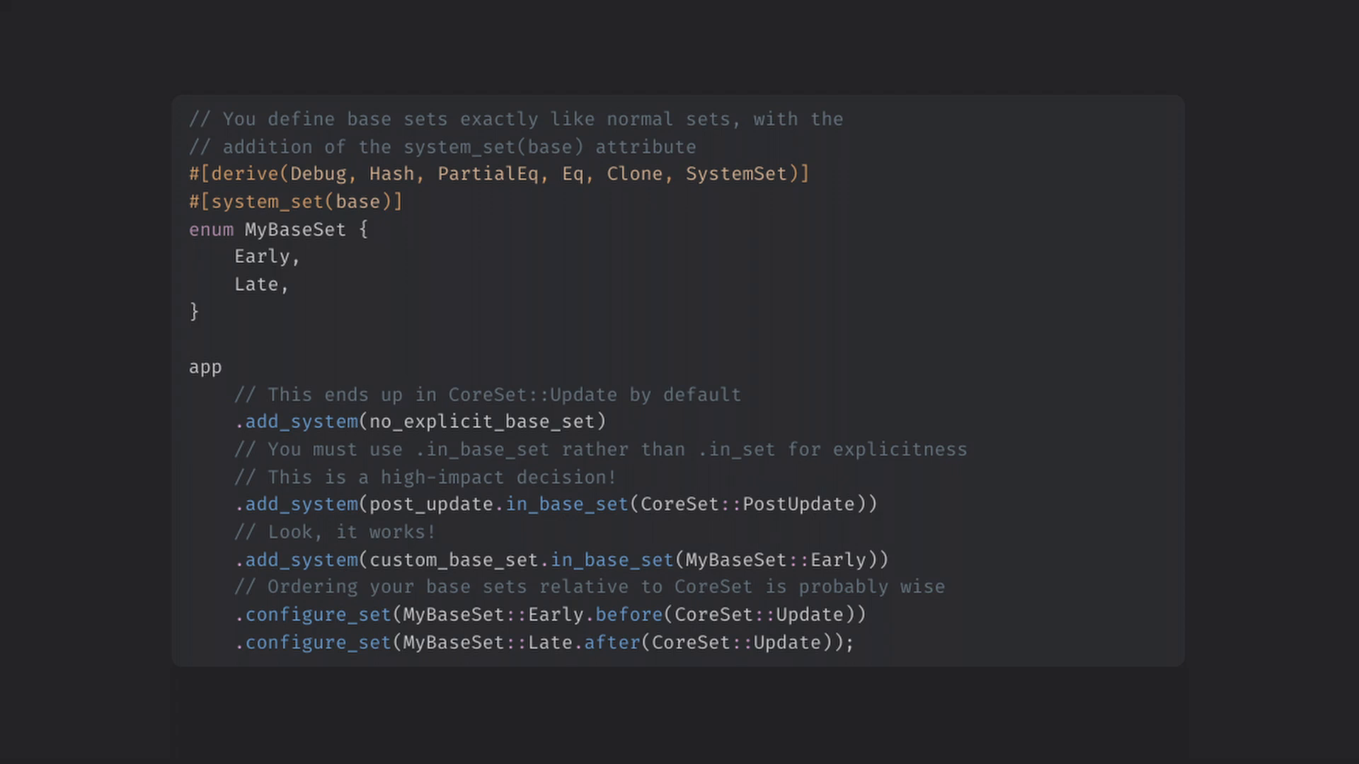
pyautogui.scroll(-3)
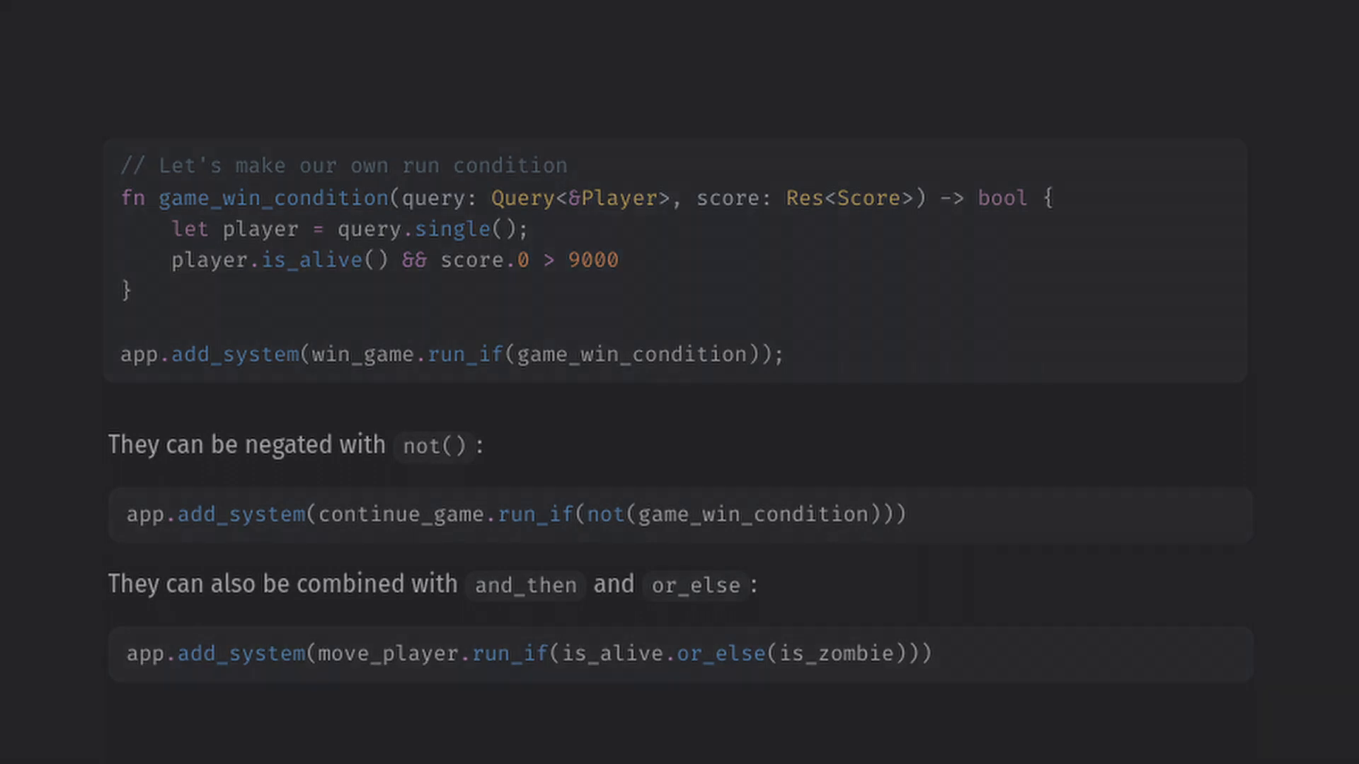
pyautogui.scroll(-3)
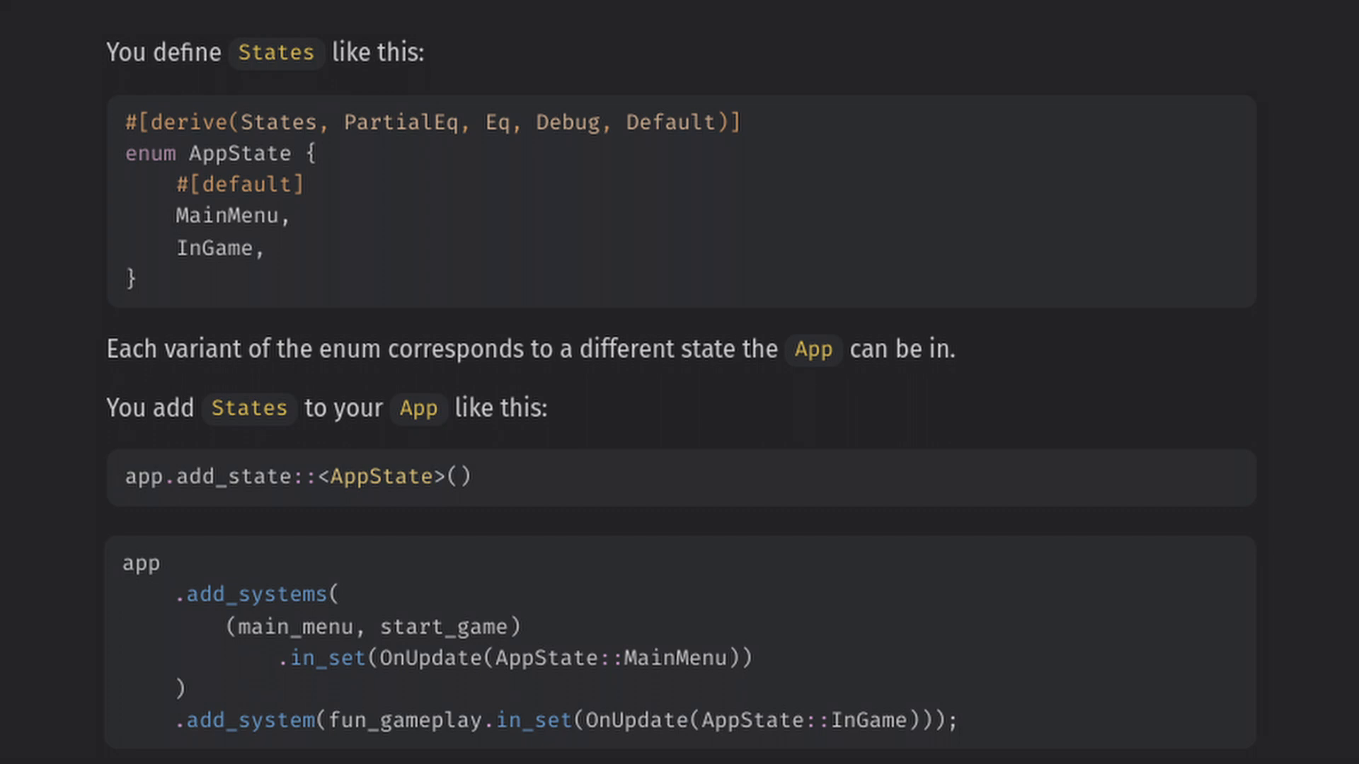
pyautogui.scroll(-3)
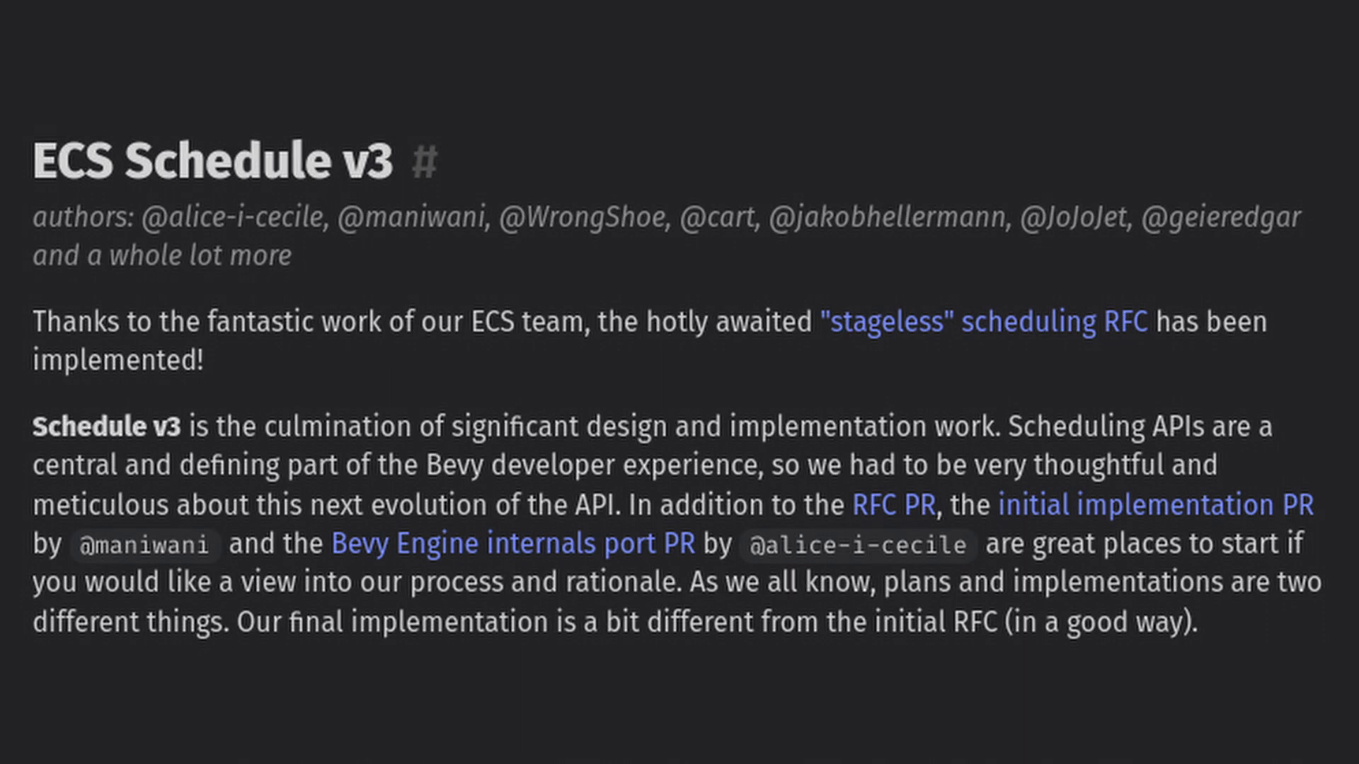
pyautogui.scroll(-3)
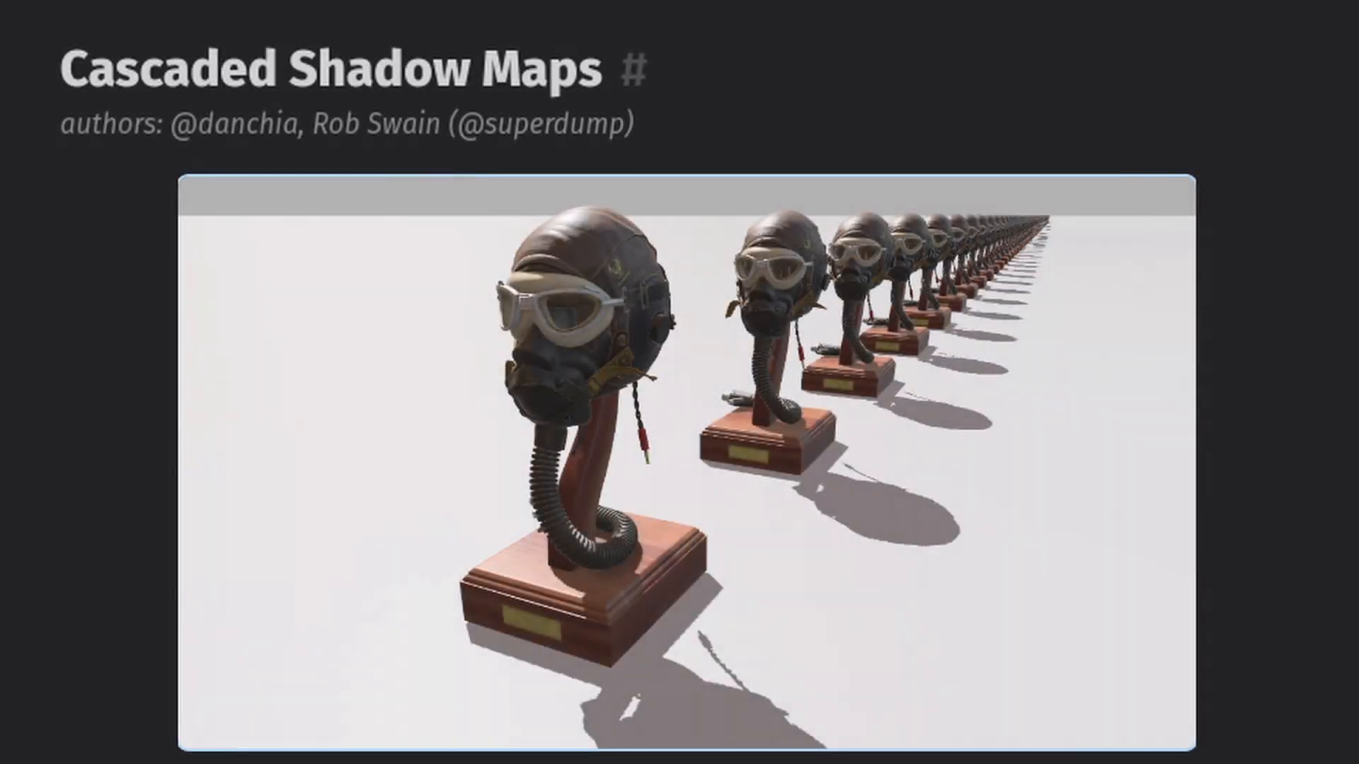